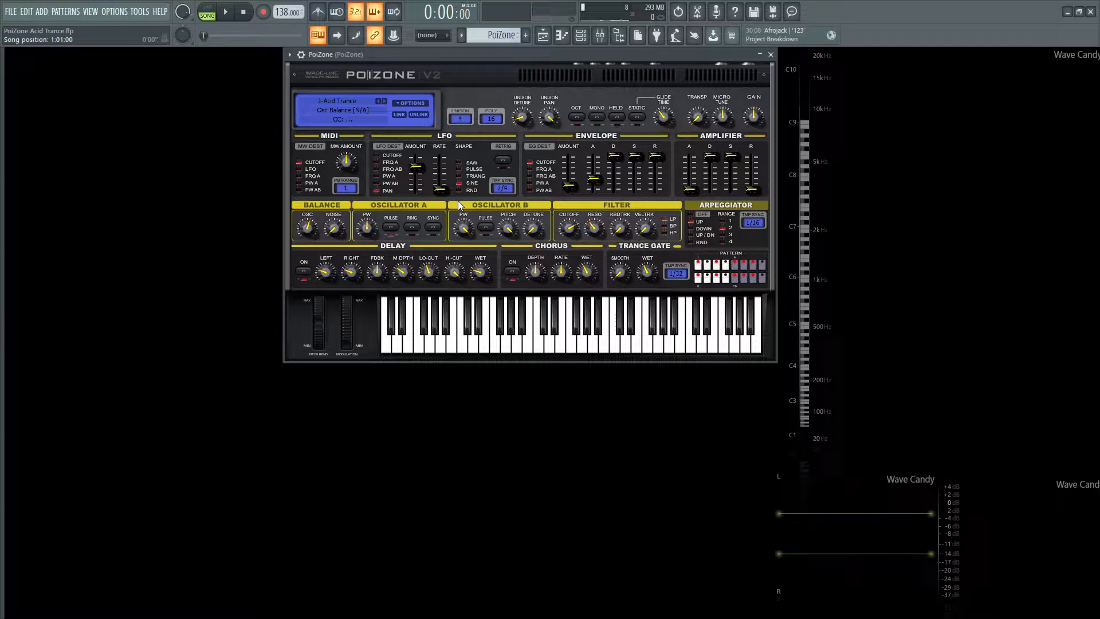
Play back the PoiZone arpeggio pattern to audition it, then stop.
left_click(224, 12)
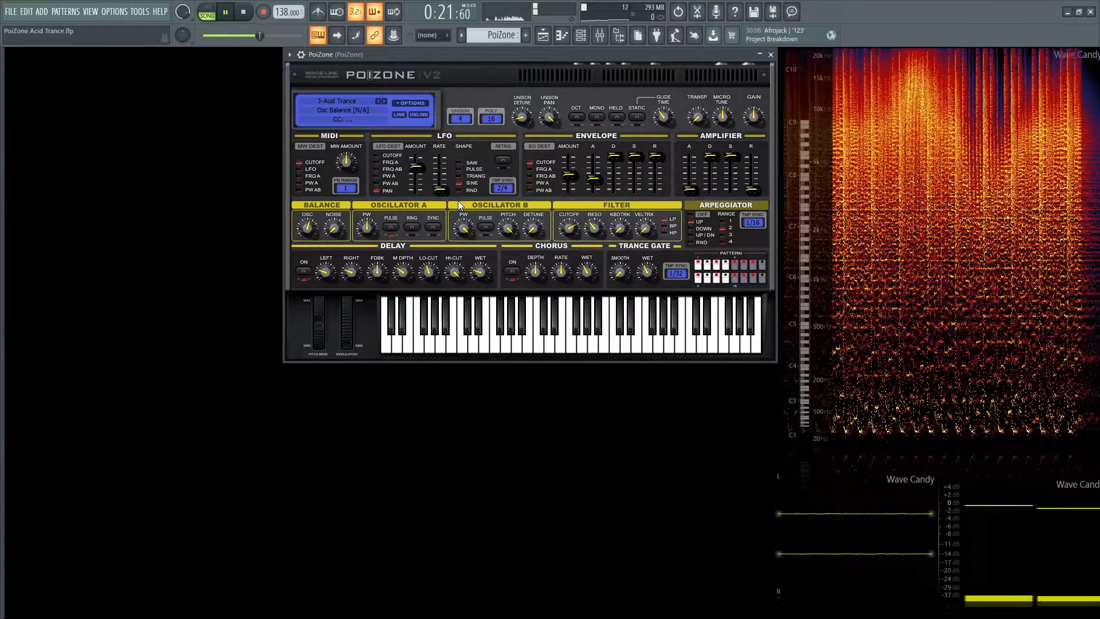
left_click(241, 12)
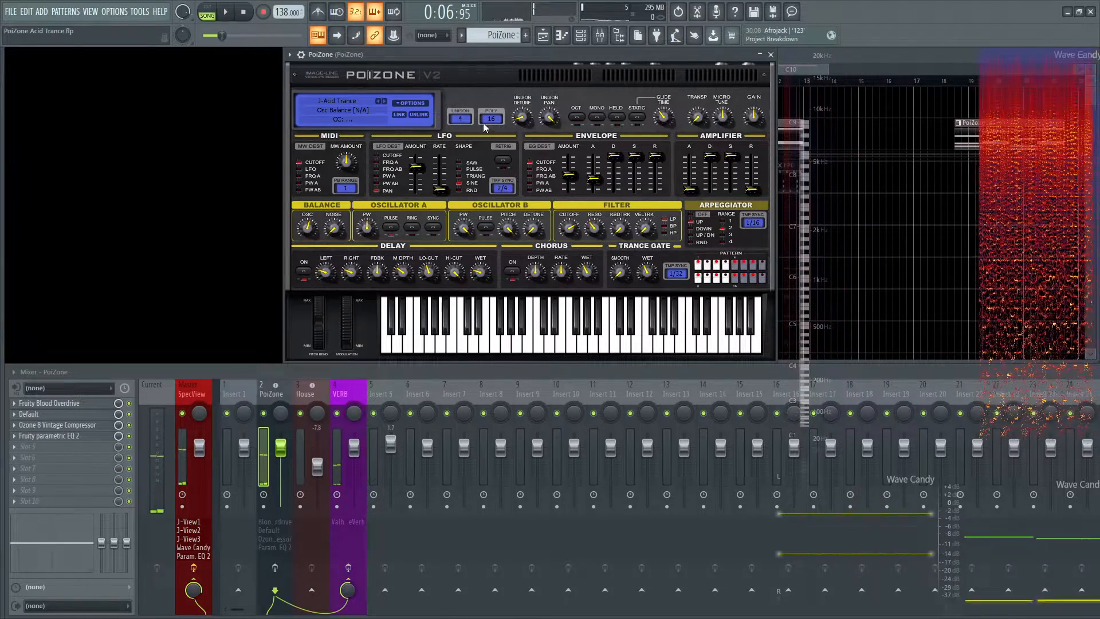
left_click(490, 118)
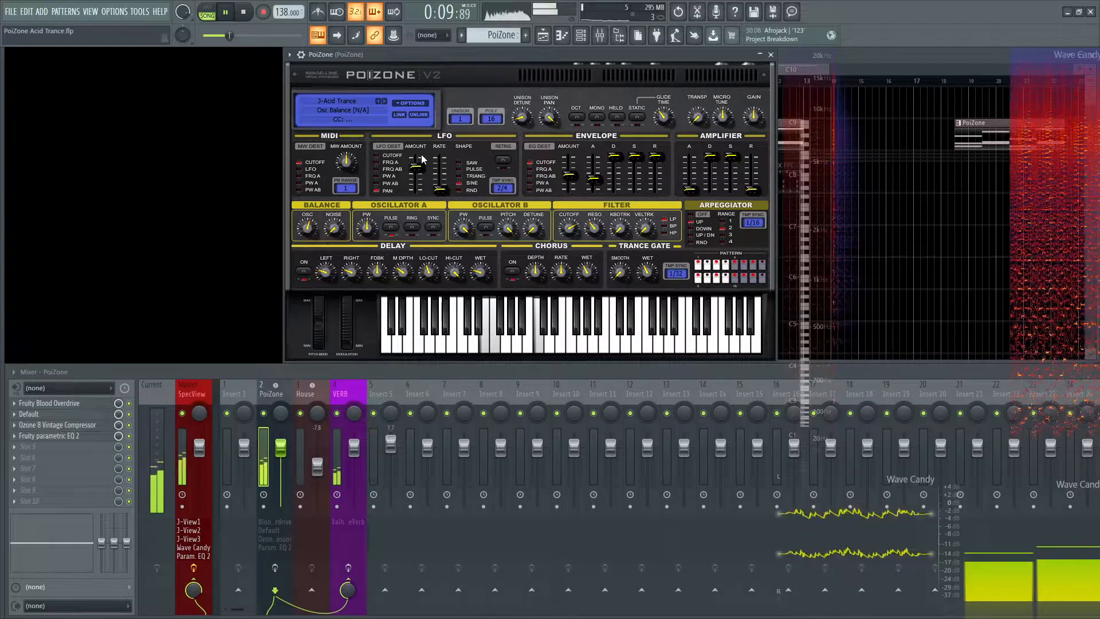
left_click(511, 272)
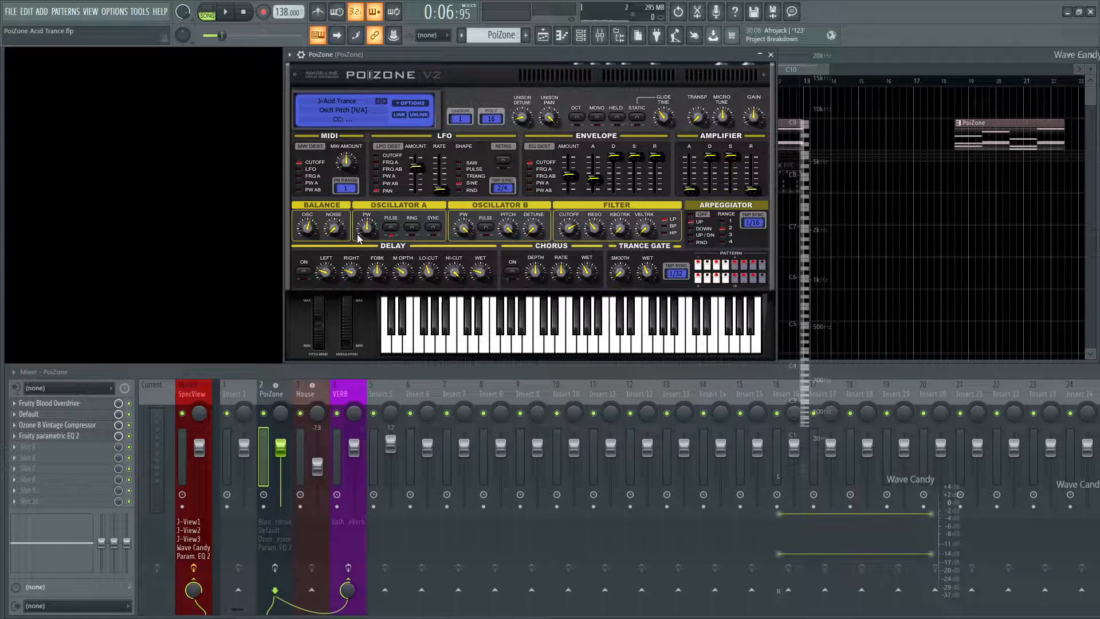
Adjust PoiZone's OSC balance knob and raise the NOISE mix knob during playback.
left_click_drag(307, 225, 307, 221)
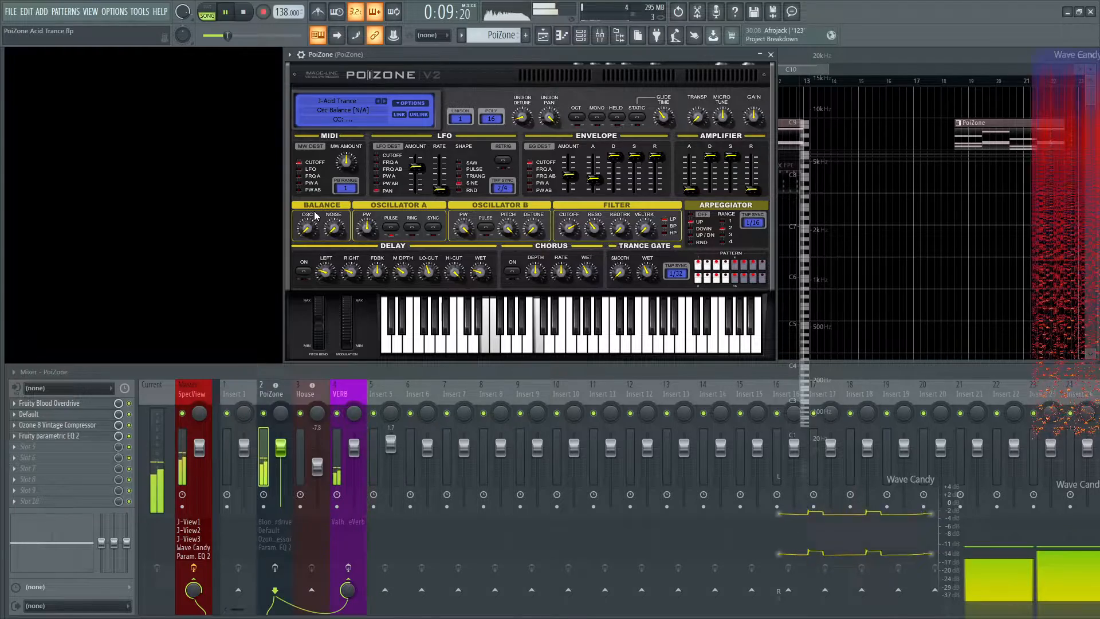
left_click_drag(306, 226, 306, 218)
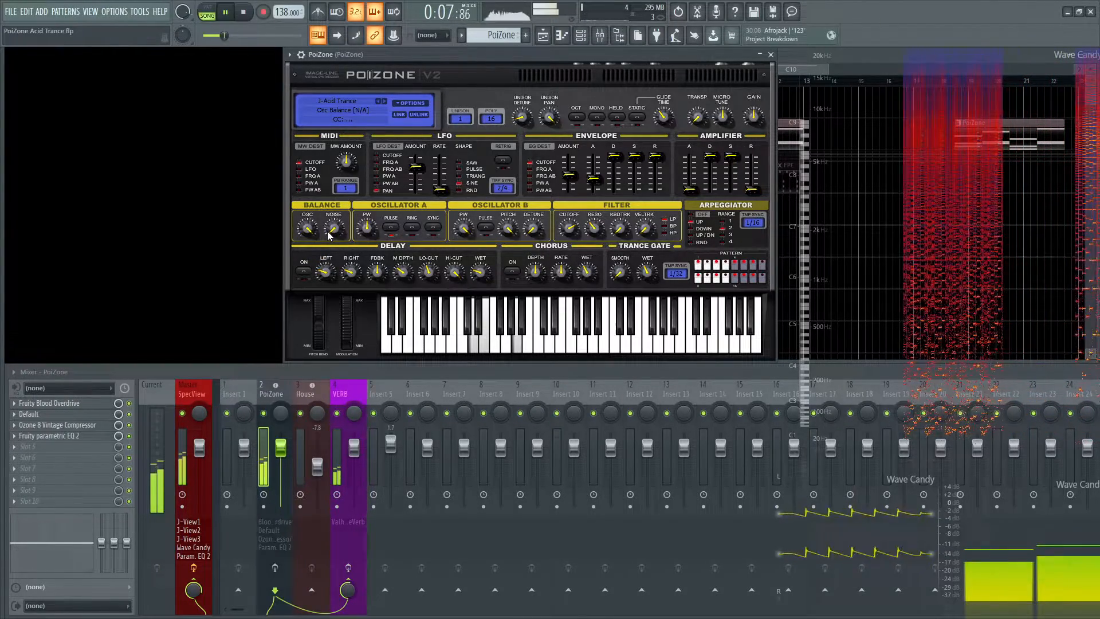
left_click_drag(304, 226, 305, 211)
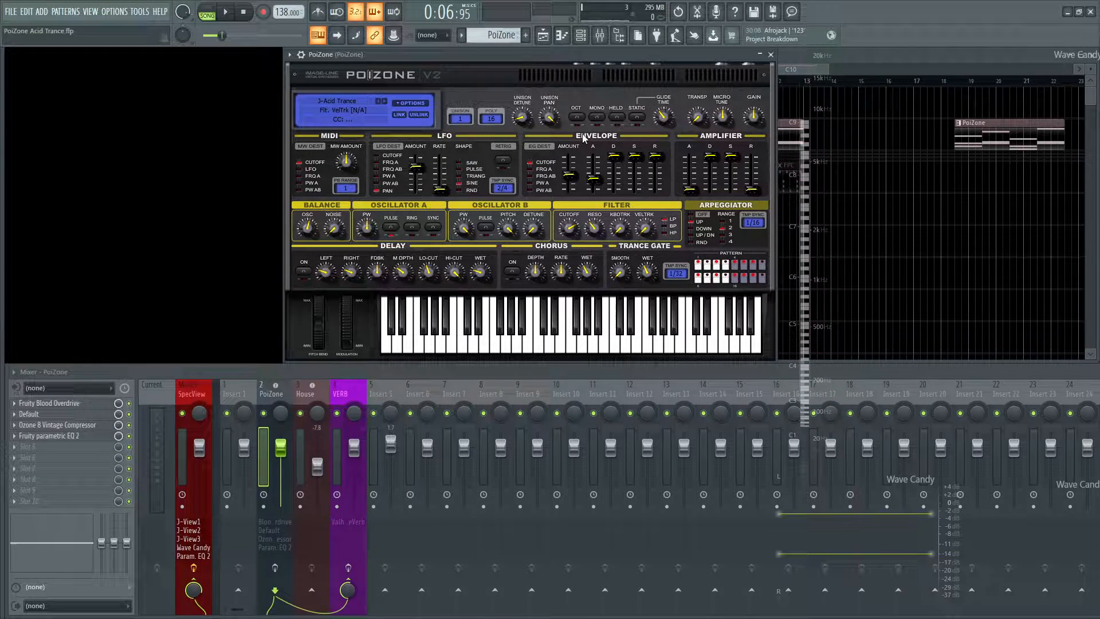
mouse_move(538, 170)
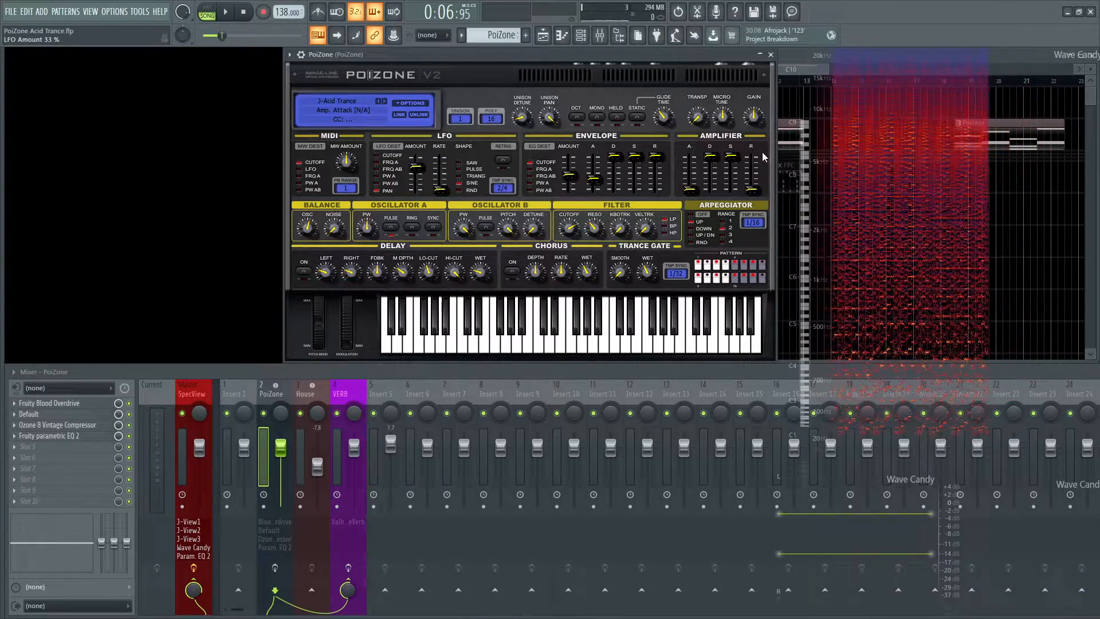
left_click(223, 11)
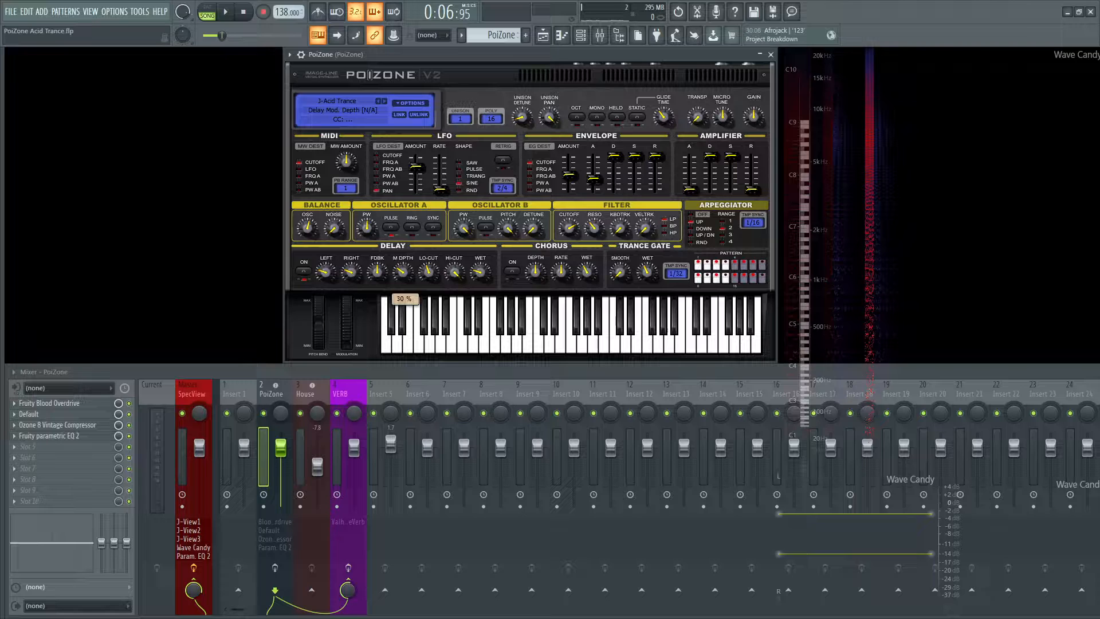
Set Delay M DPTH to 30%, switch Chorus on, check Trance Gate and audition the arpeggio.
left_click_drag(343, 326, 344, 301)
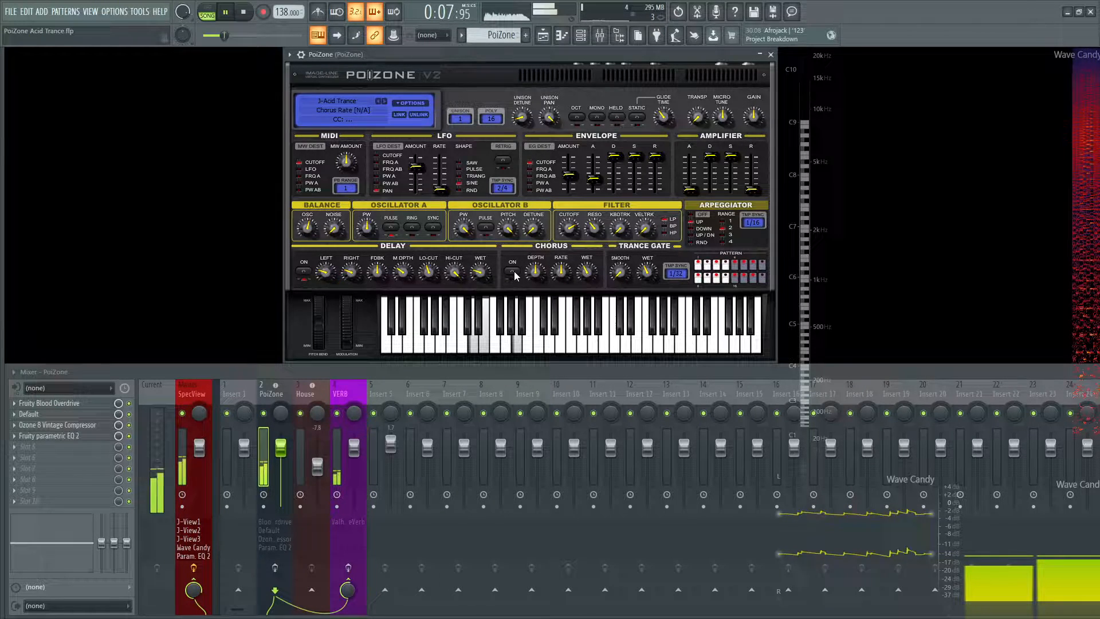
left_click(512, 268)
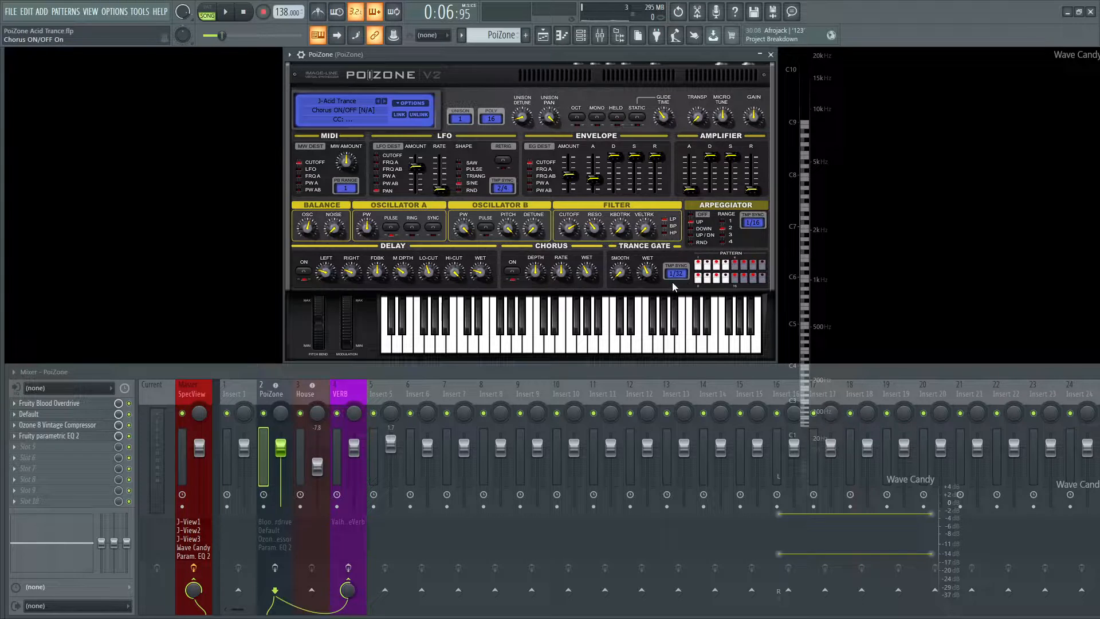
left_click(646, 272)
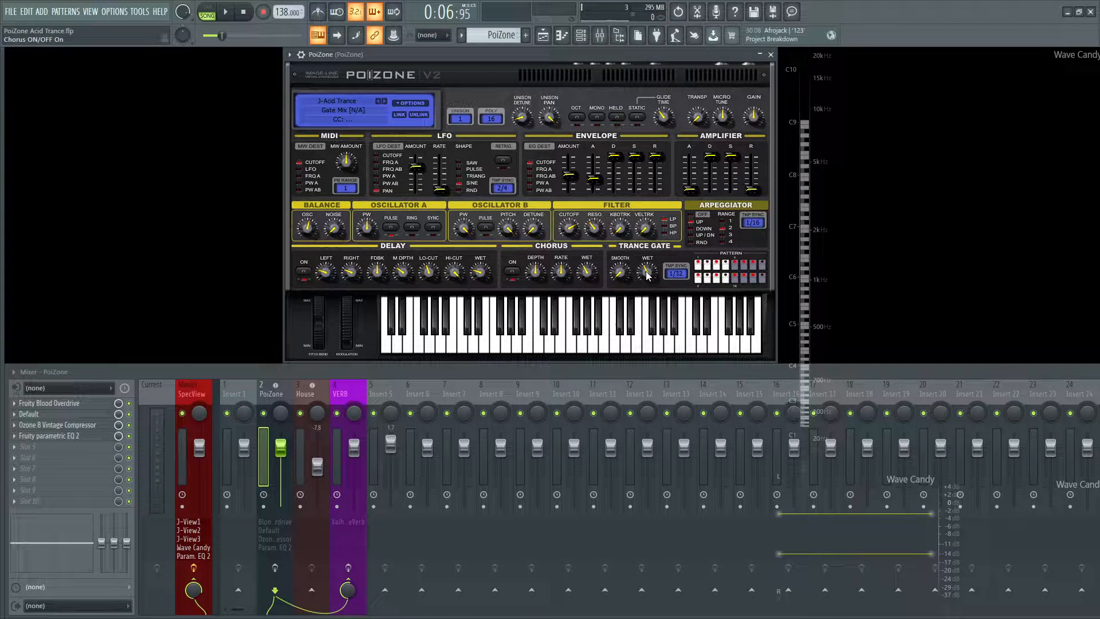
left_click(225, 12)
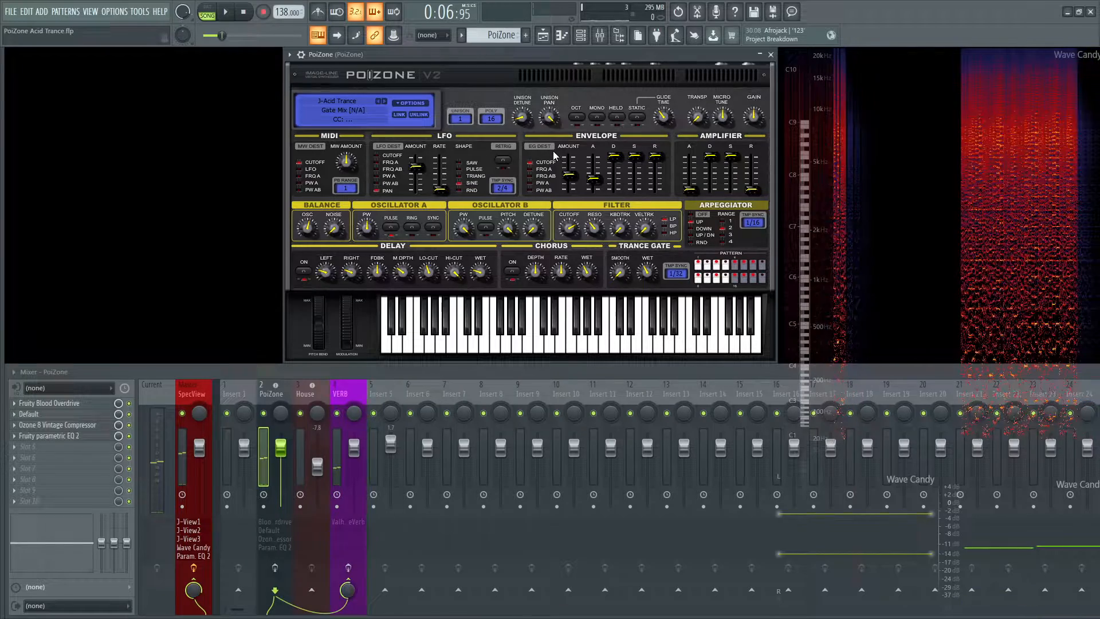
left_click(490, 118)
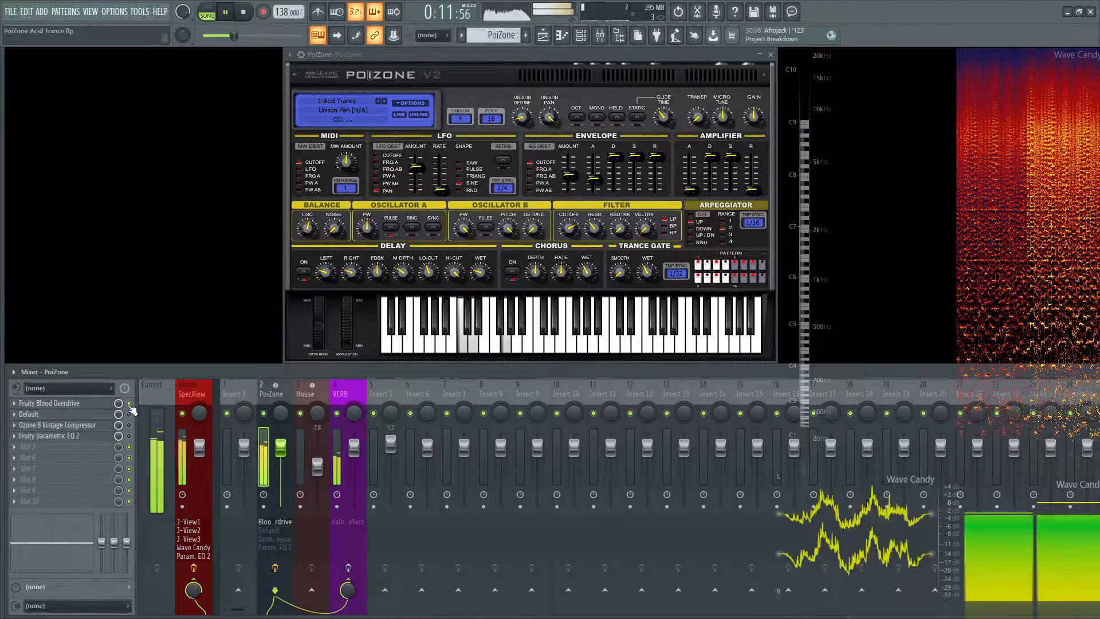
Cut the low end and reshape the 2 kHz band in the channel EQ, then show the PoiZone track's EQ.
left_click(50, 403)
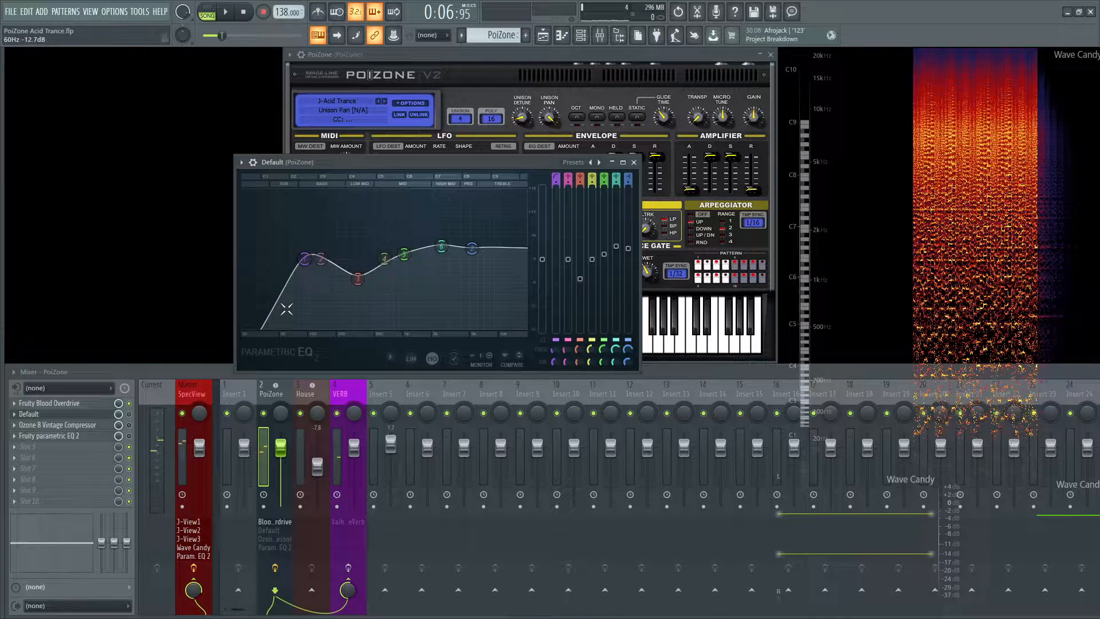
left_click_drag(356, 278, 357, 285)
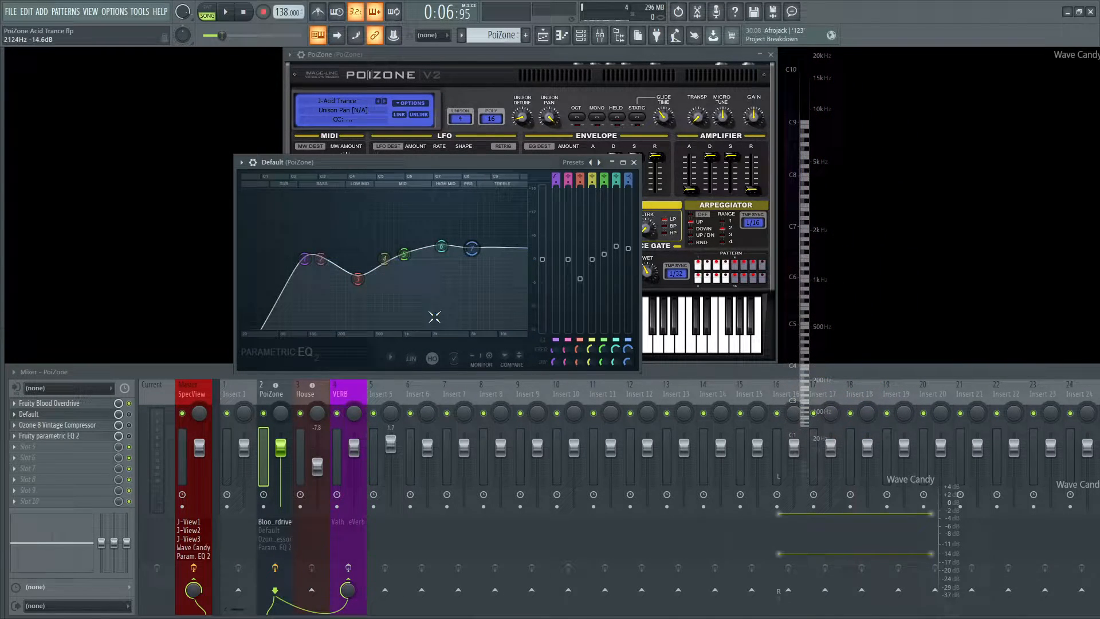
left_click_drag(470, 248, 469, 244)
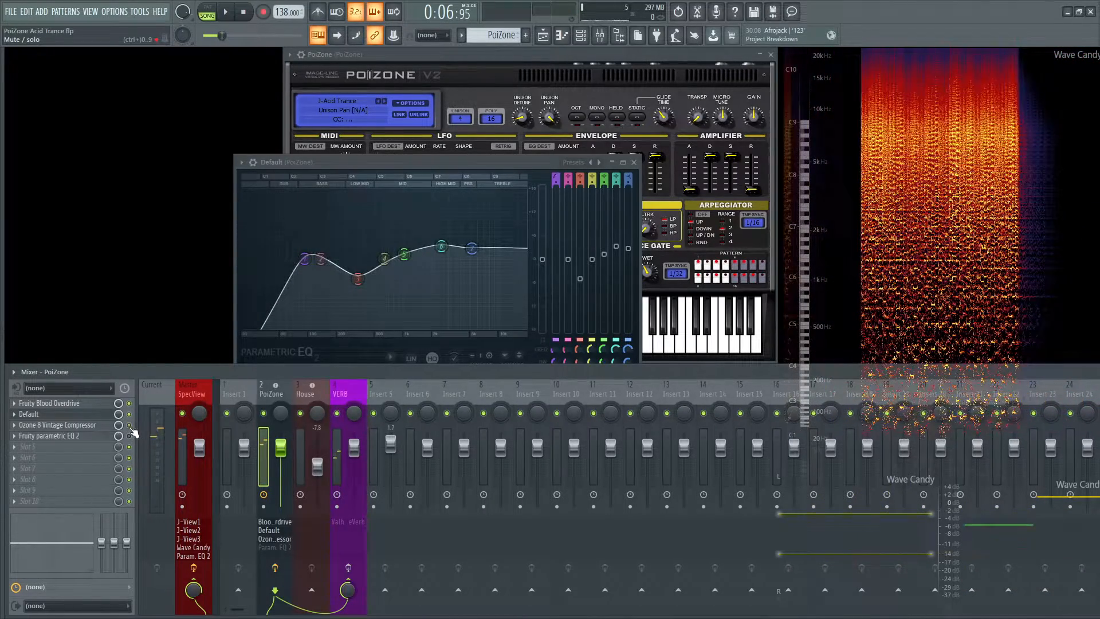
left_click(50, 423)
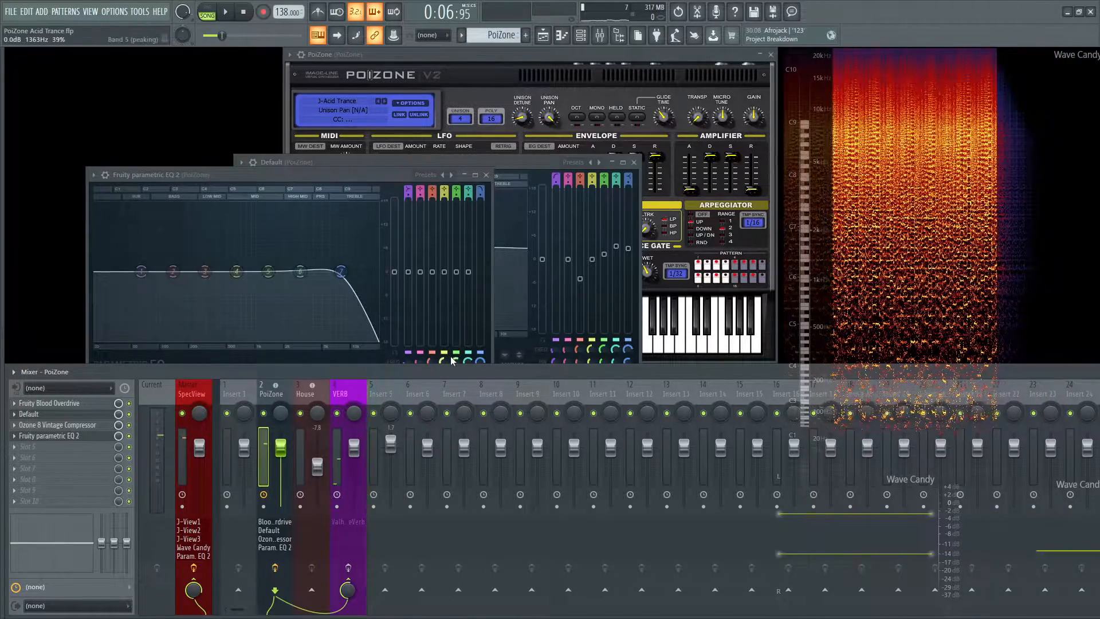
Stop playback before switching to the Playlist arrangement view.
left_click(225, 12)
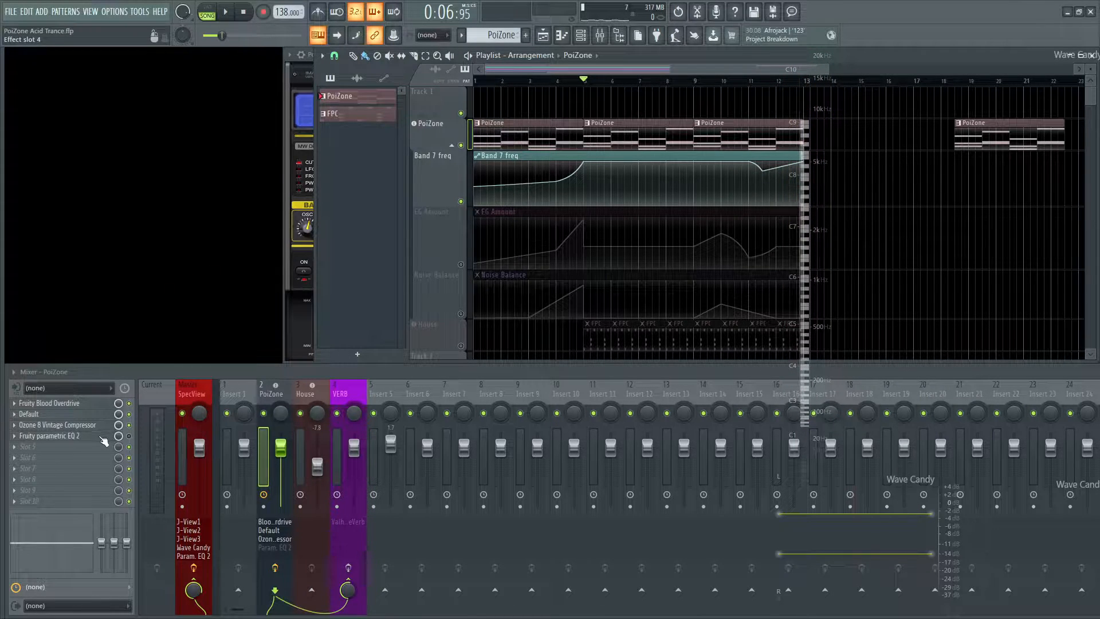
left_click(51, 435)
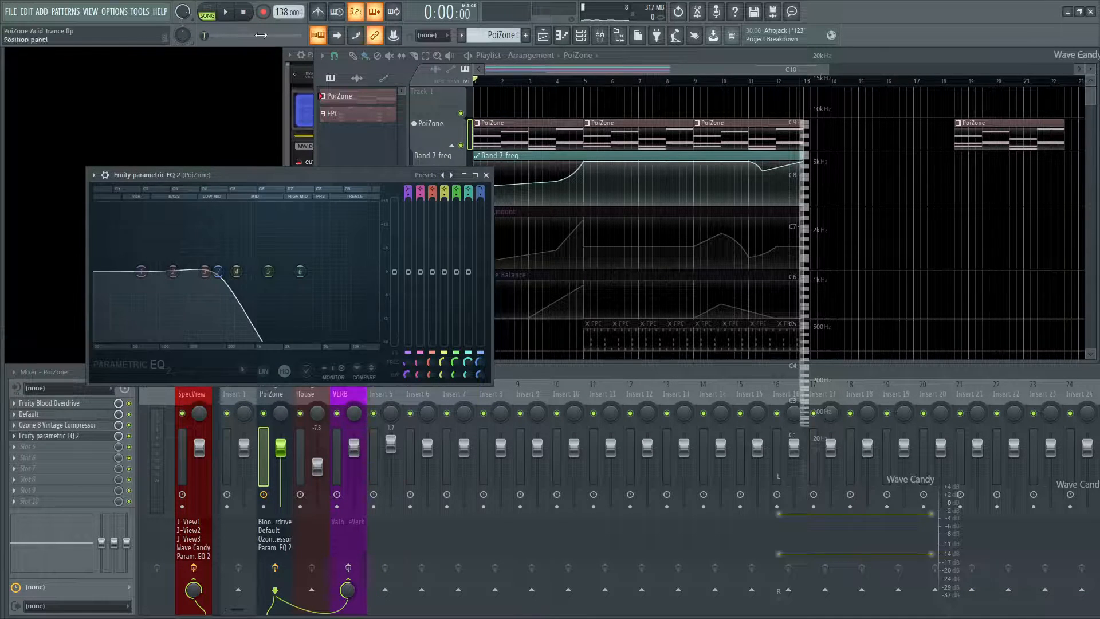
left_click_drag(220, 270, 225, 280)
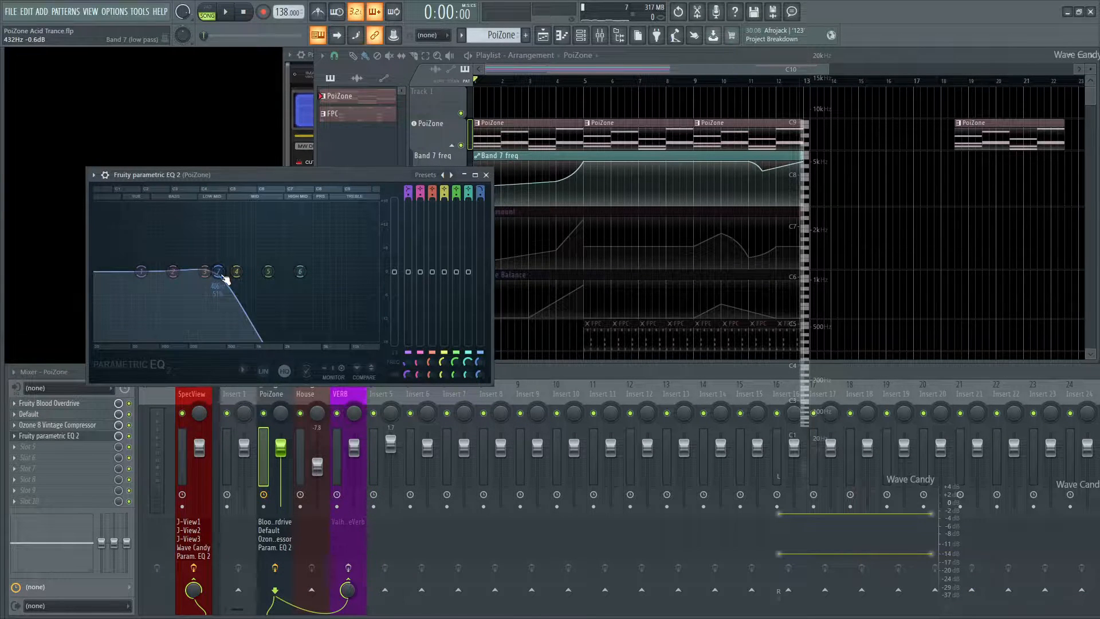
left_click(225, 12)
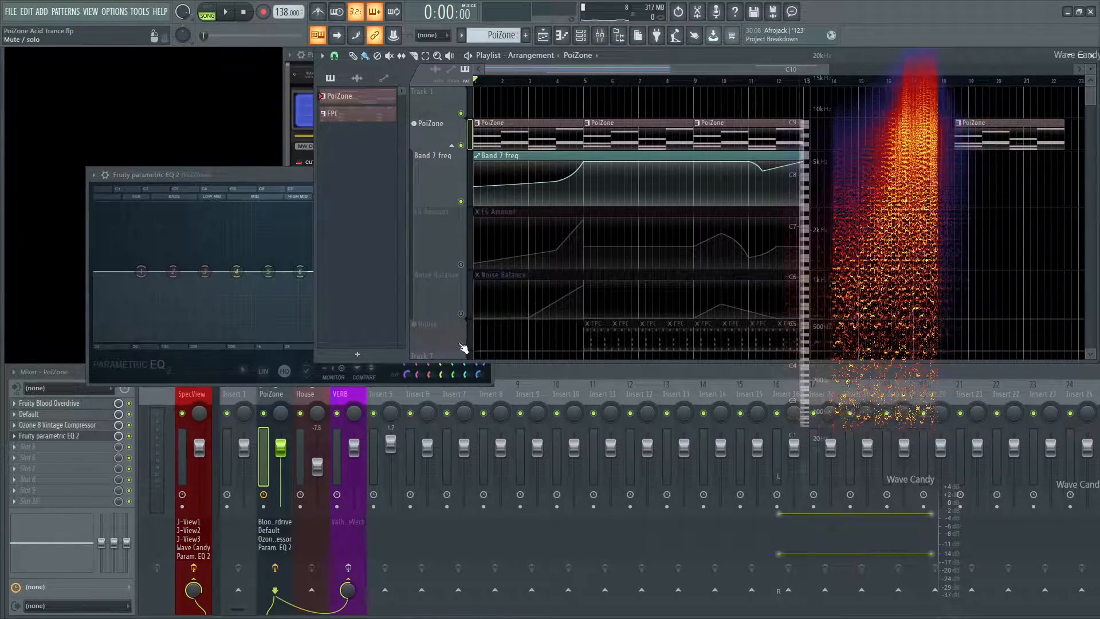
left_click(219, 11)
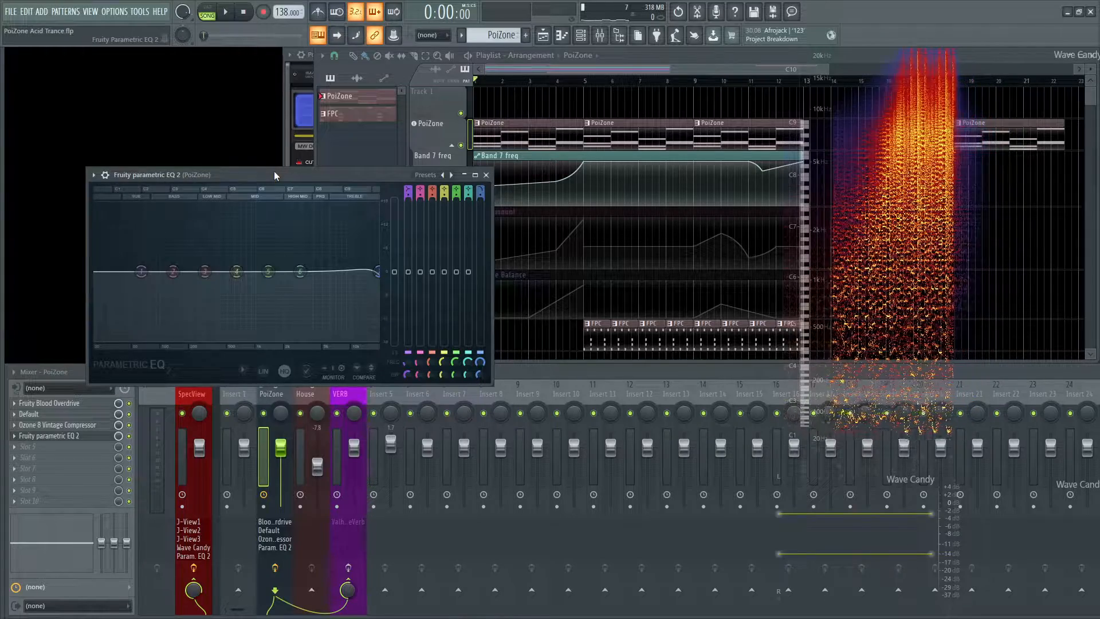
left_click(486, 174)
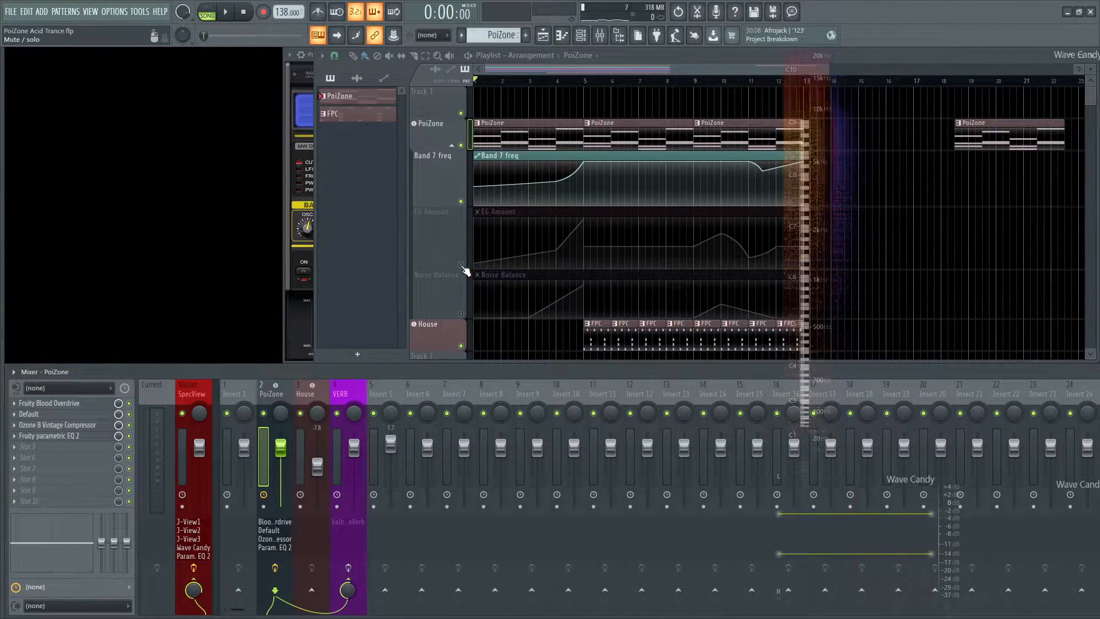
Show PoiZone beside the Playlist and play from bar 5 to hear the EG Amount automation.
left_click(477, 210)
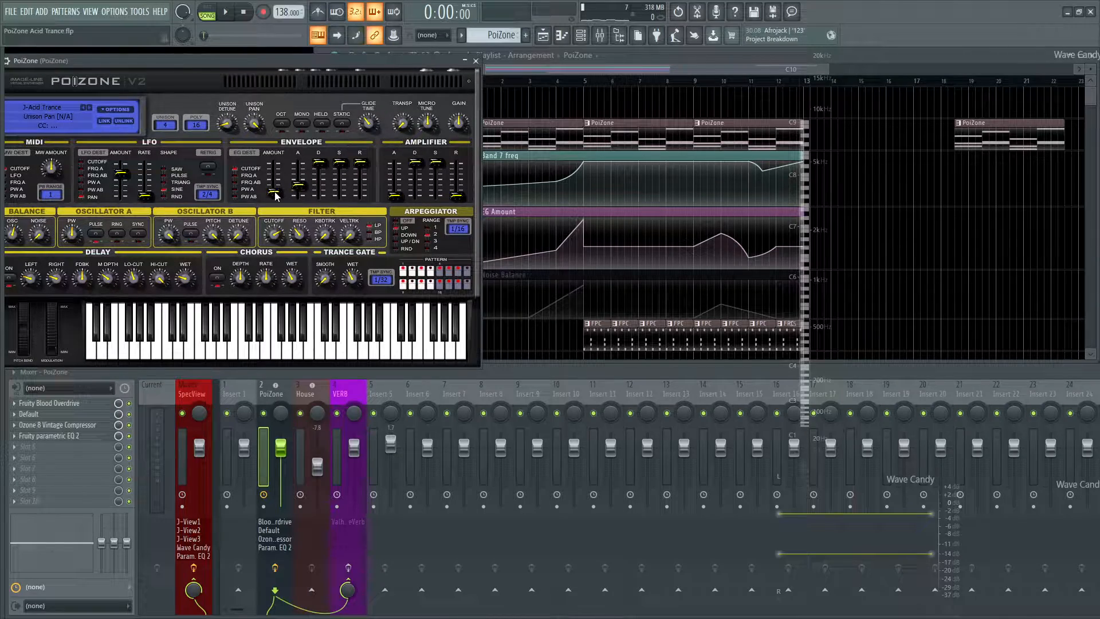
left_click(233, 12)
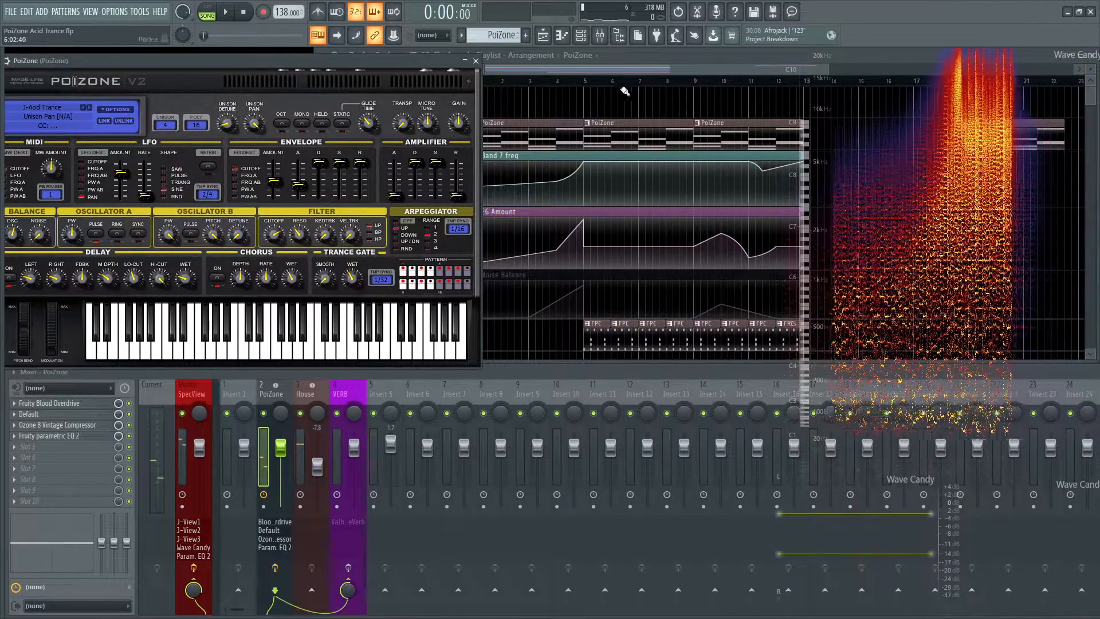
left_click(228, 13)
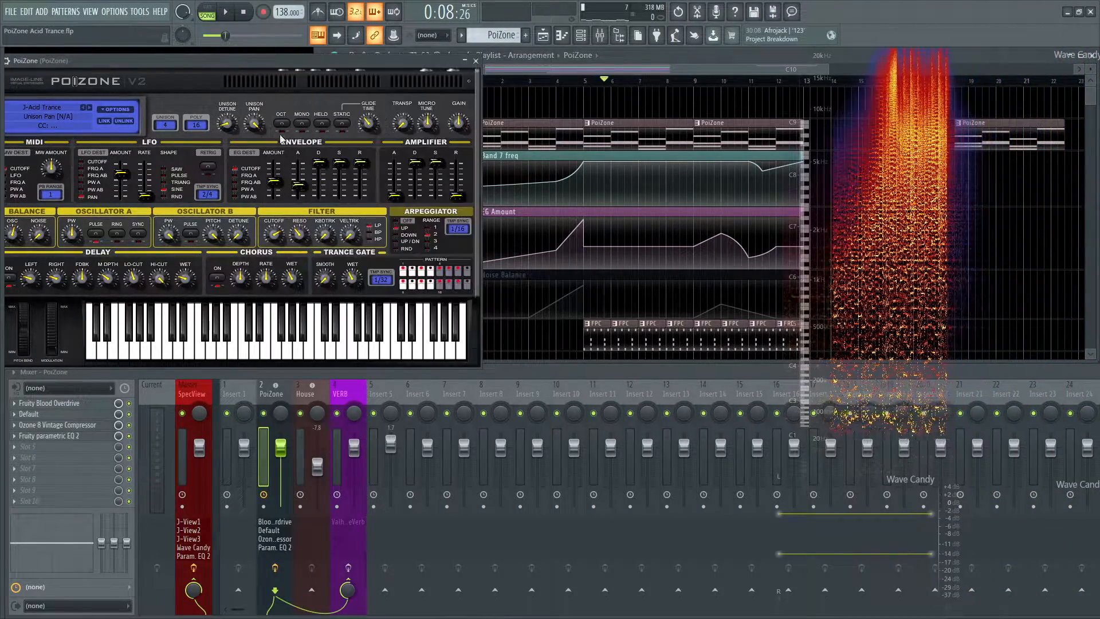
left_click(217, 12)
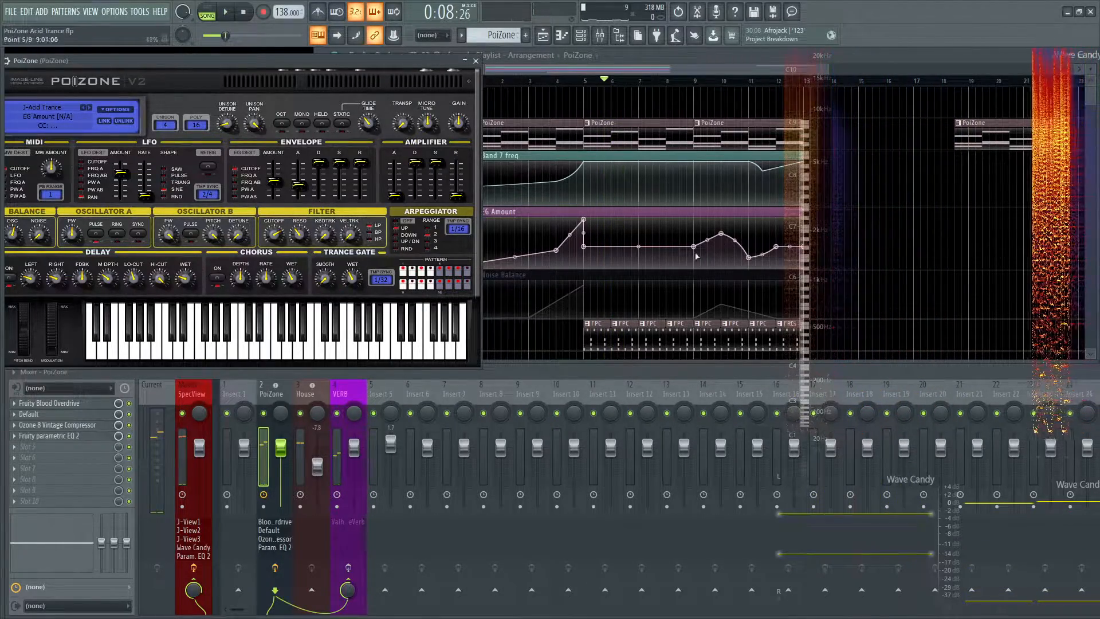
left_click(229, 13)
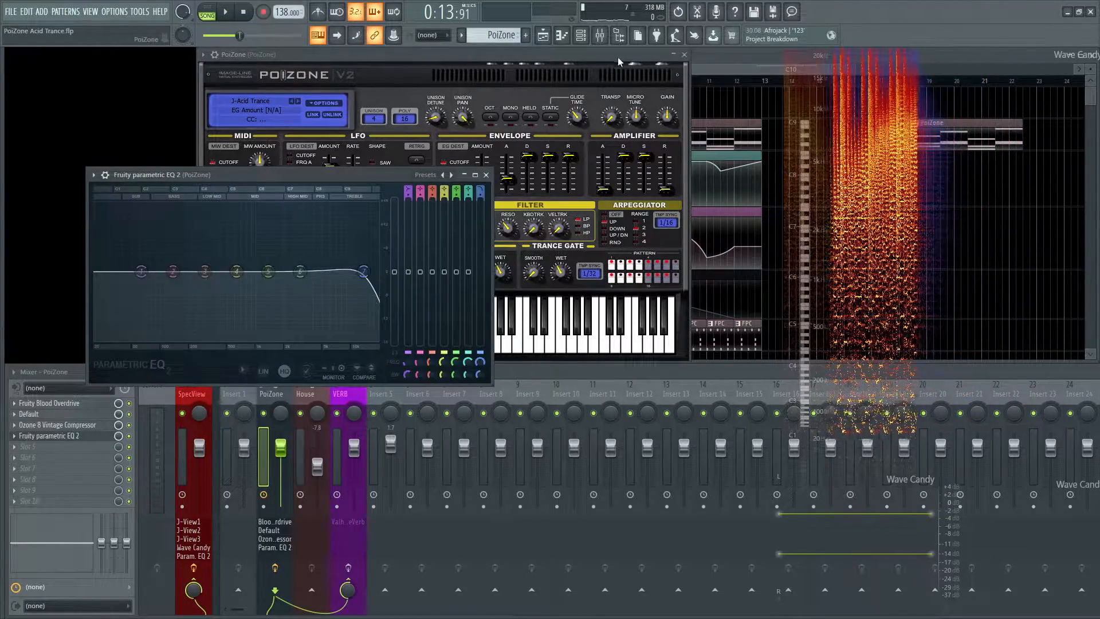
Use the transport while PoiZone and the parametric EQ are displayed together.
left_click(206, 11)
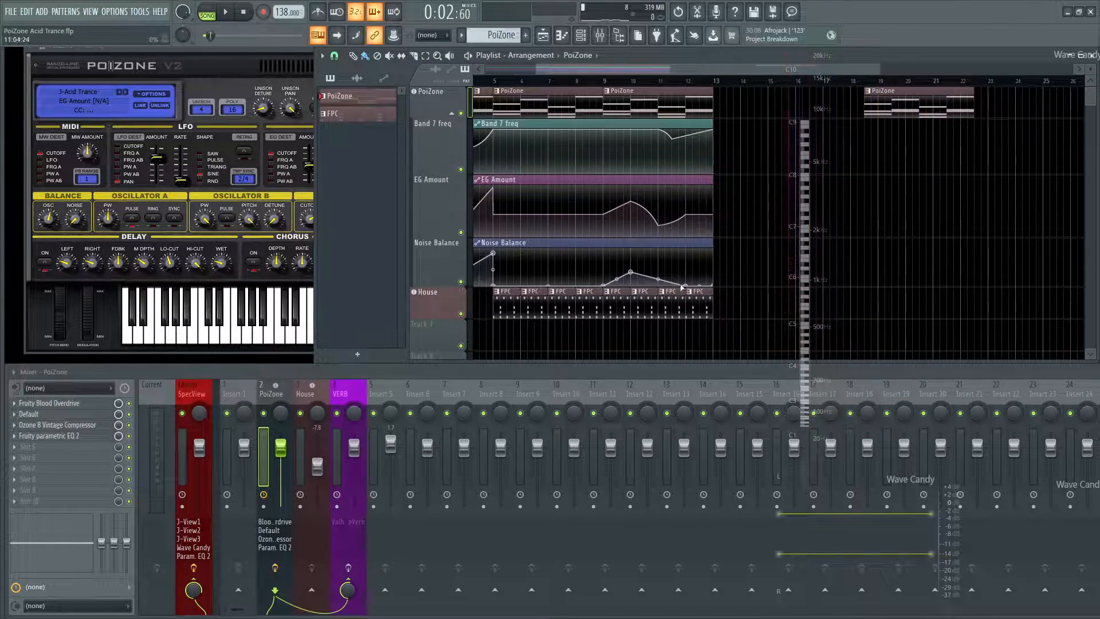
Restart arrangement playback so the Noise Balance automation sounds with the PoiZone patterns.
left_click(230, 12)
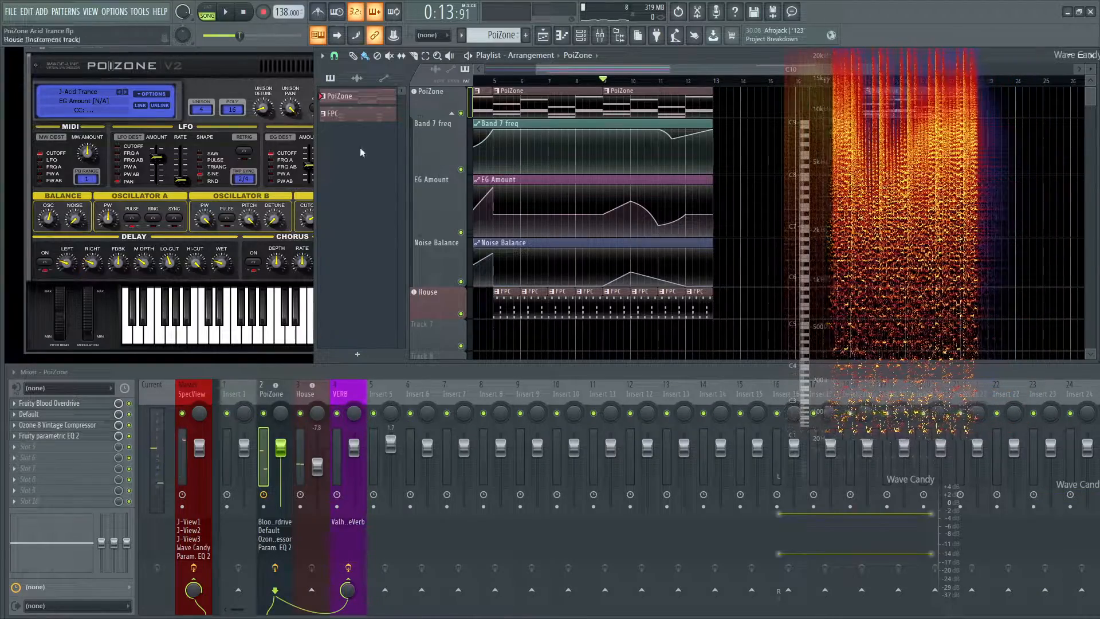
Stop and restart playback from the top to hear the automated acid patch.
left_click(236, 11)
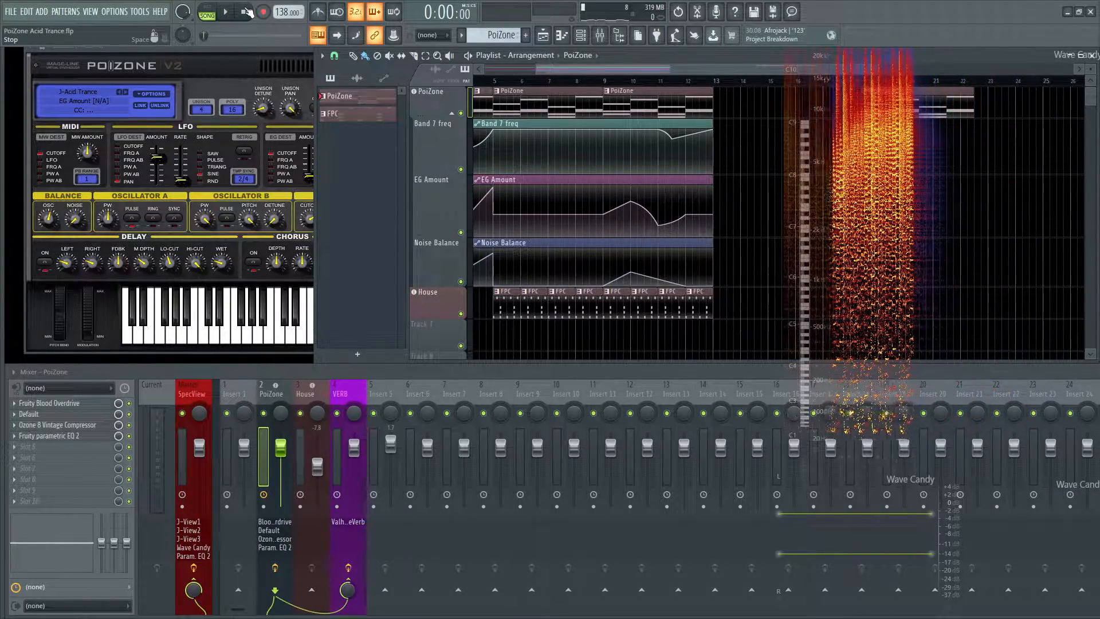
left_click(225, 12)
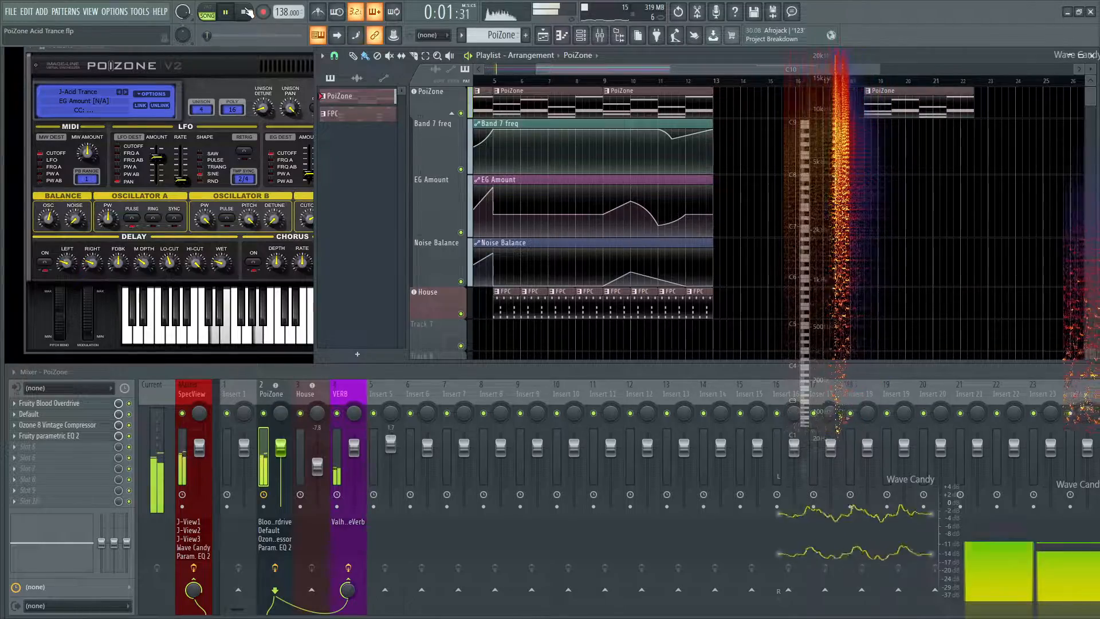